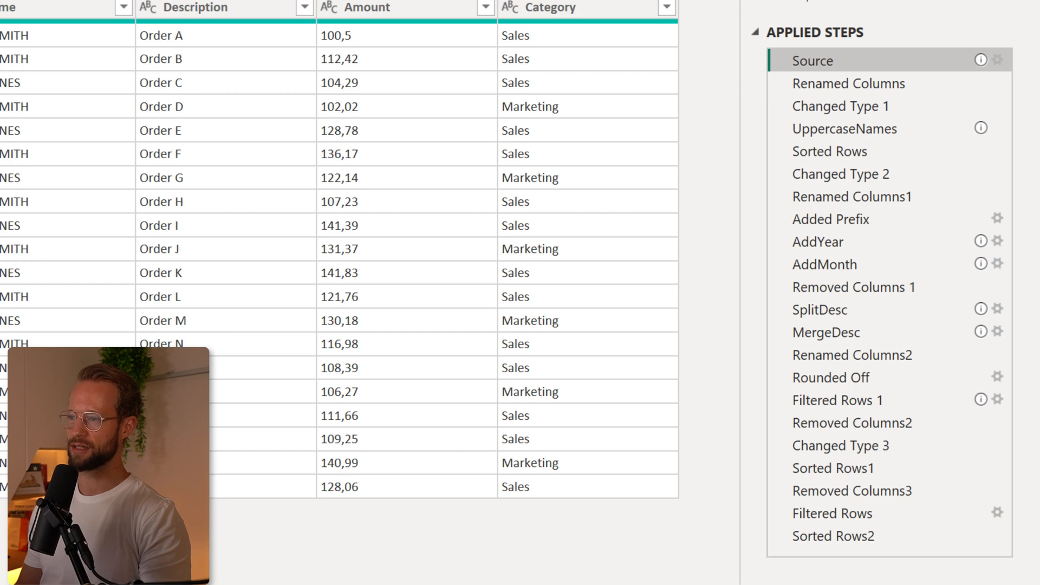
{"action": "mouse_move", "coordinate": [296, 184]}
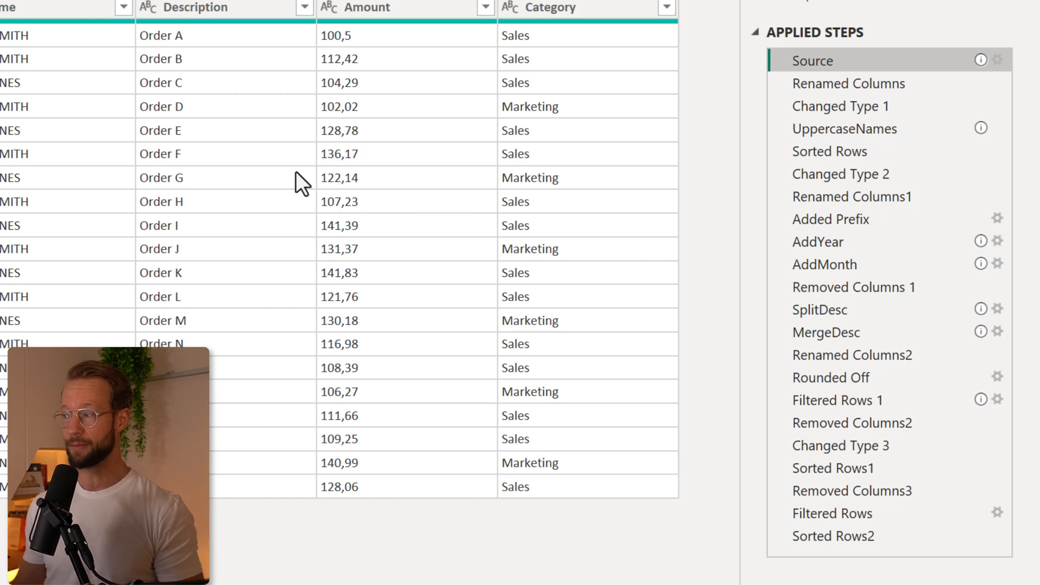
{"action": "mouse_move", "coordinate": [824, 125]}
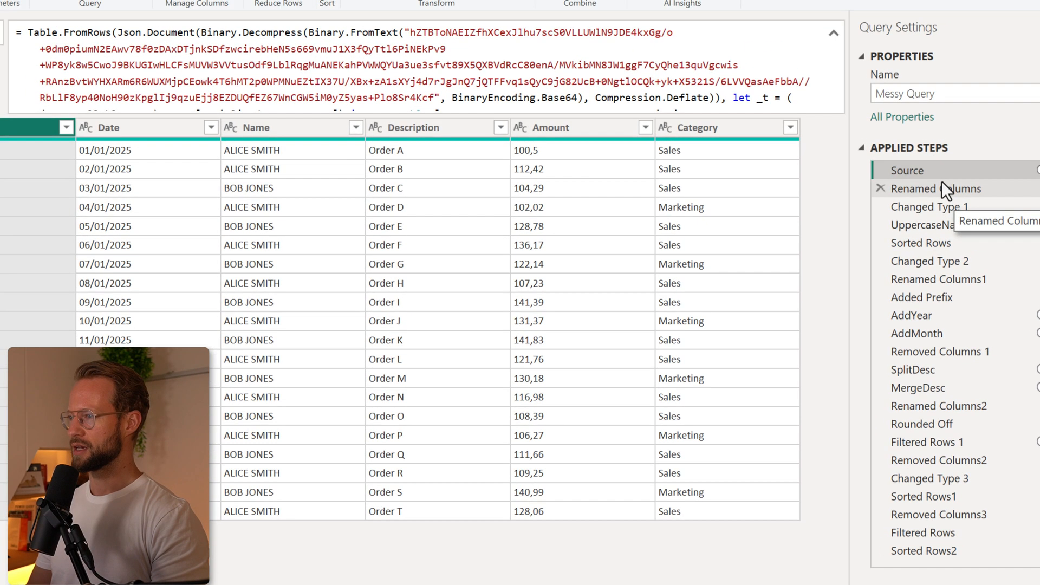
Preview the three rename steps: Name→Full Name, Date→Order Date, Amount→Sales Amount
{"action": "left_click", "coordinate": [936, 189]}
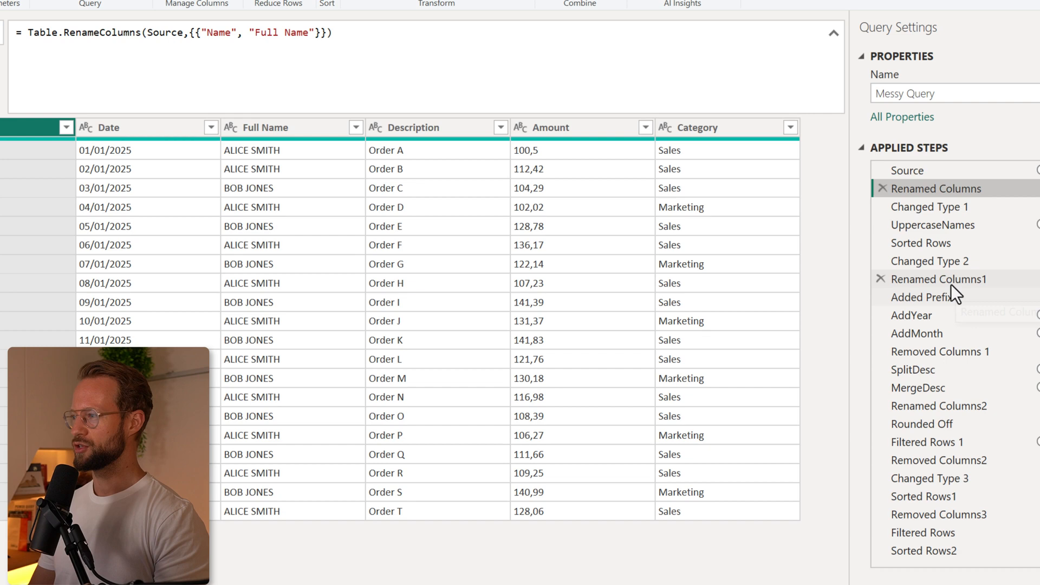
{"action": "left_click", "coordinate": [938, 280]}
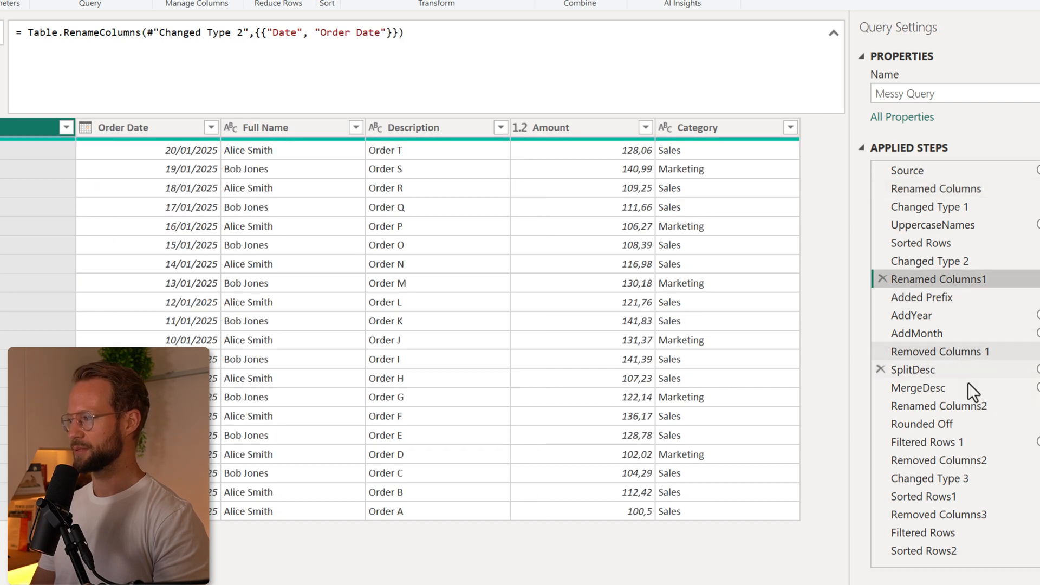
{"action": "left_click", "coordinate": [940, 405]}
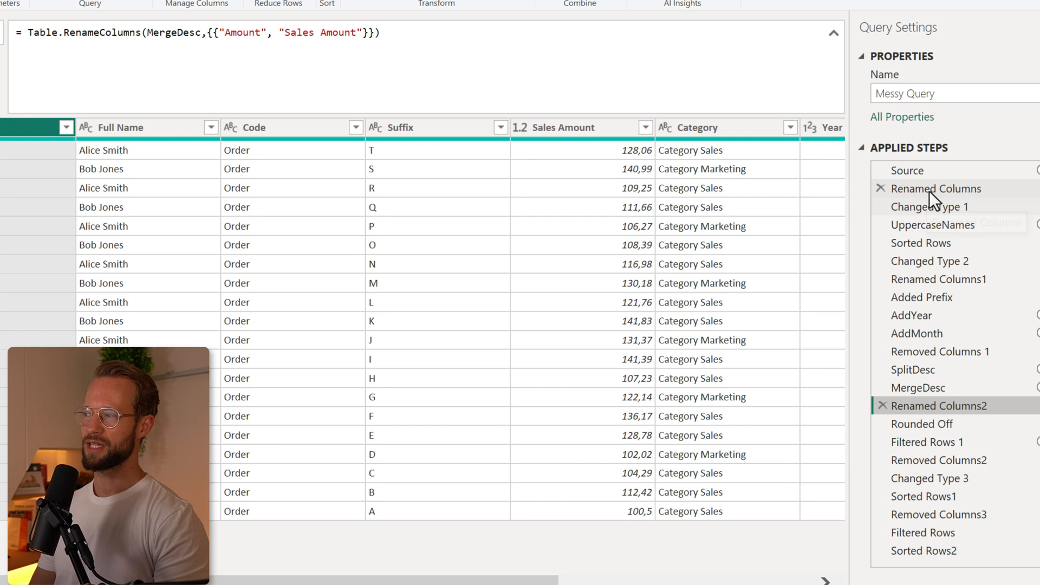
{"action": "mouse_move", "coordinate": [935, 195]}
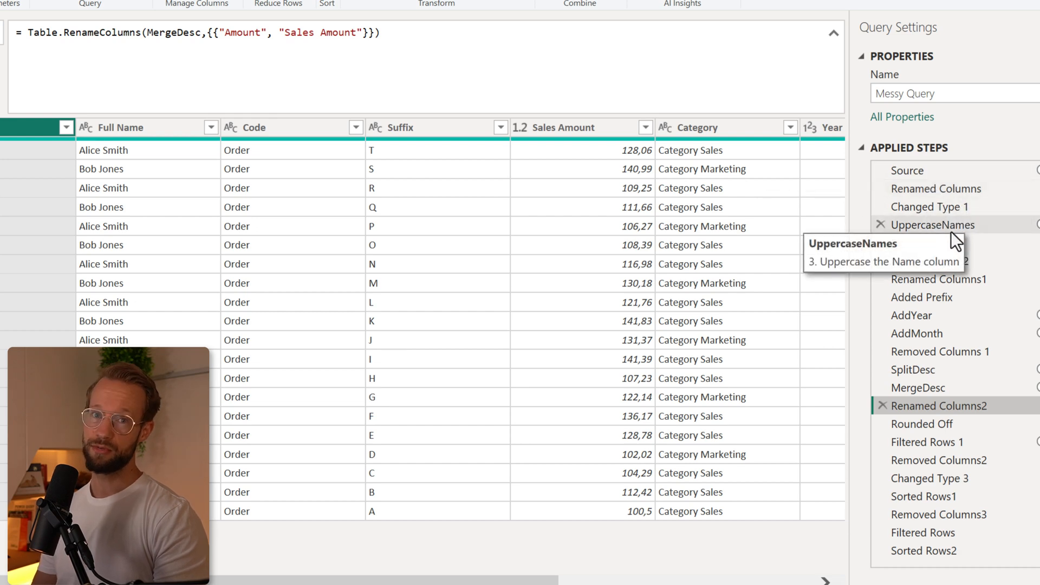
Preview the type changes (Amount number, Date date, Category text) and the Full Name recasing step
{"action": "left_click", "coordinate": [929, 207]}
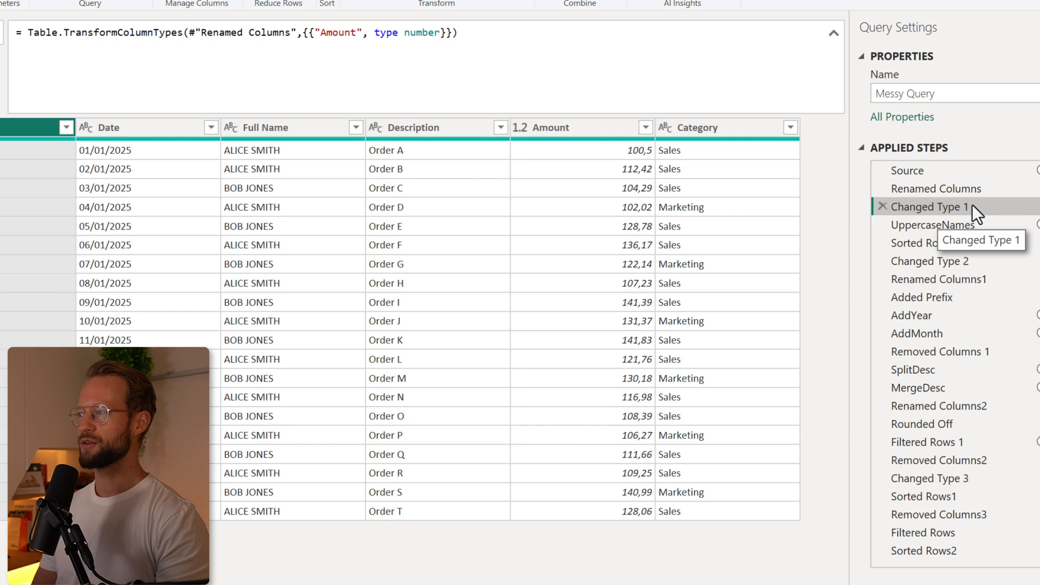
{"action": "left_click", "coordinate": [930, 261]}
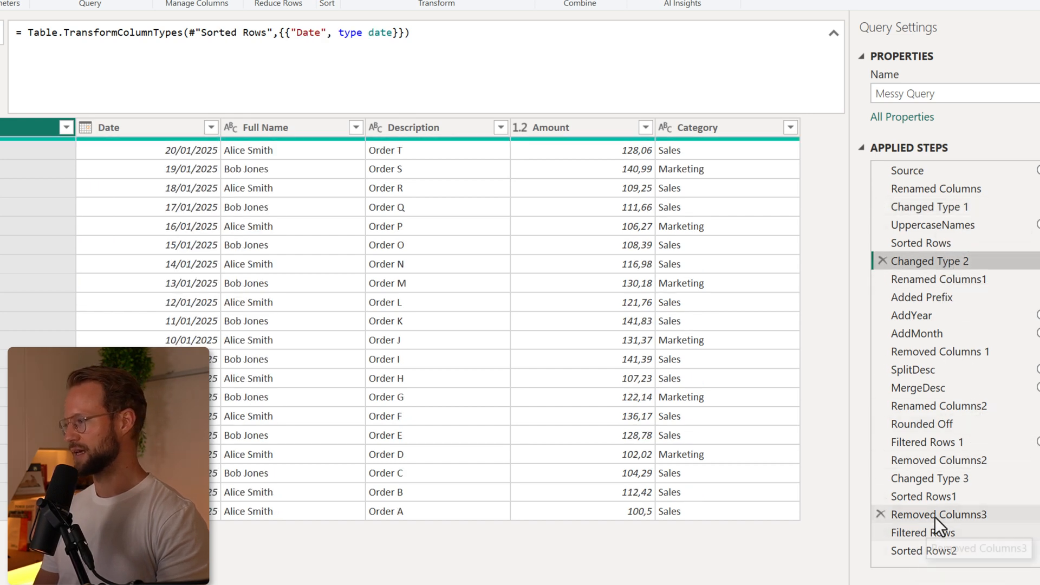
{"action": "mouse_move", "coordinate": [953, 264]}
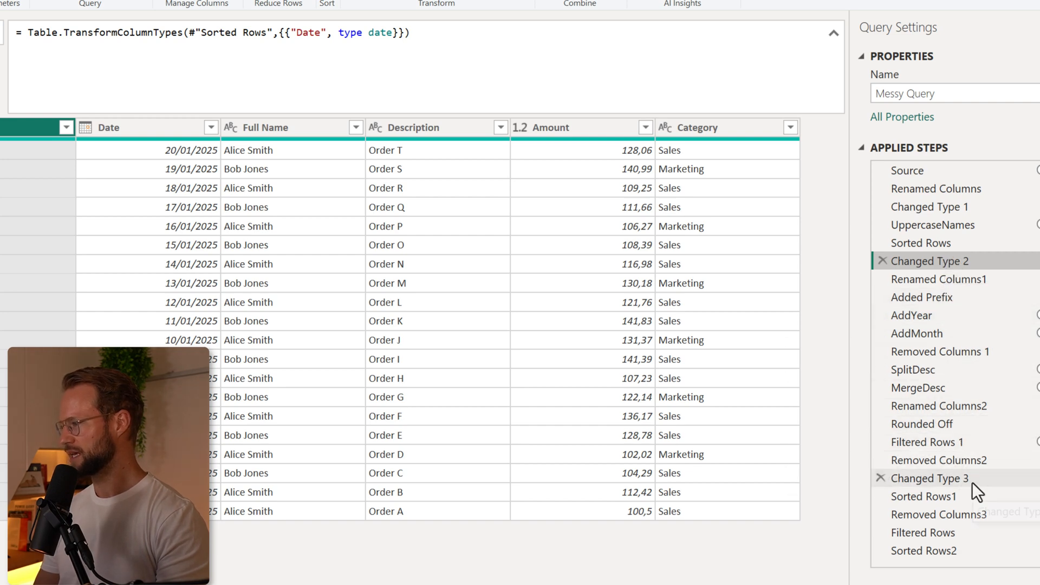
{"action": "left_click", "coordinate": [929, 479]}
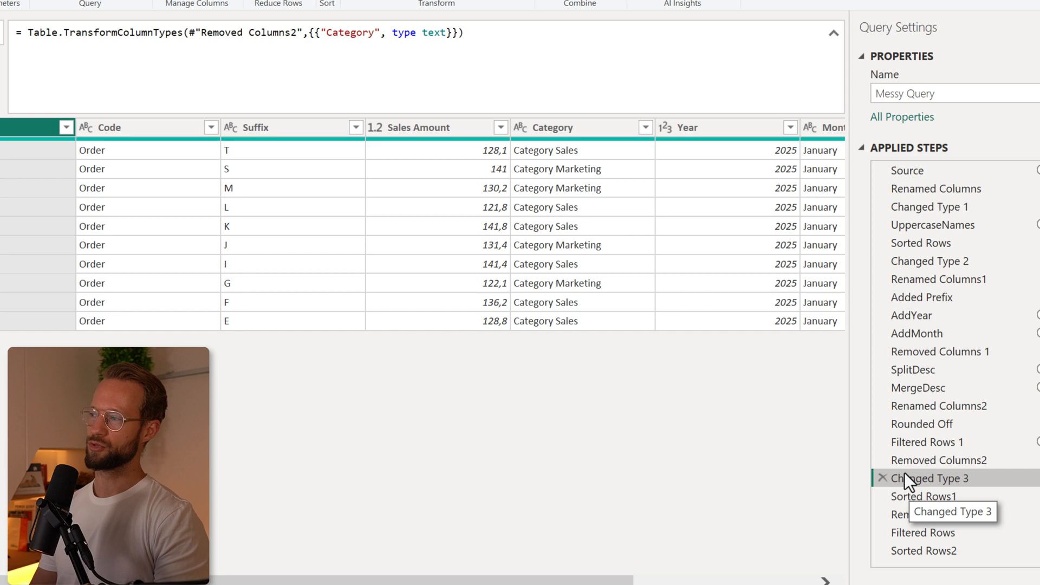
{"action": "left_click", "coordinate": [932, 225]}
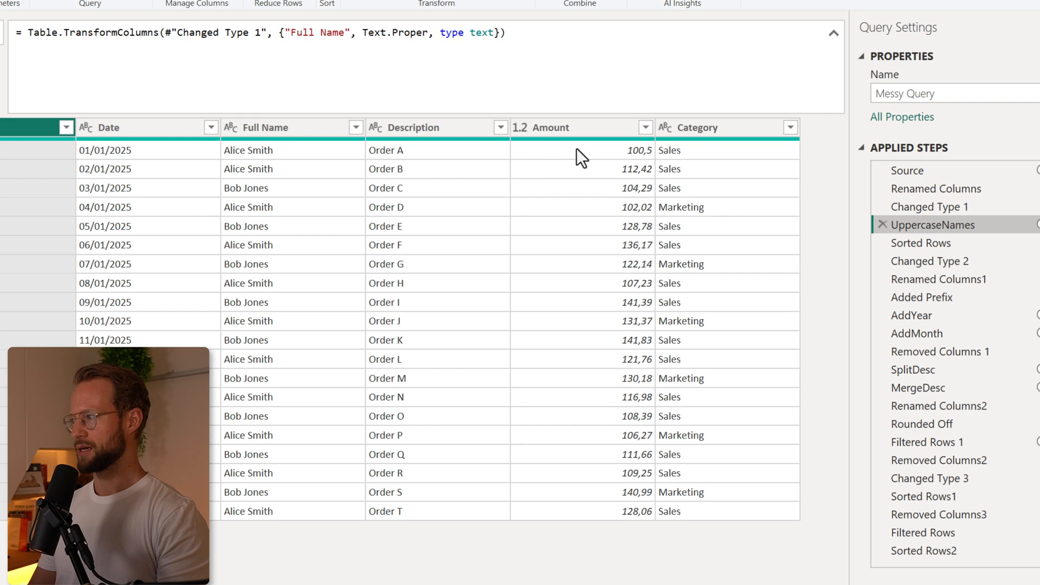
{"action": "mouse_move", "coordinate": [411, 158]}
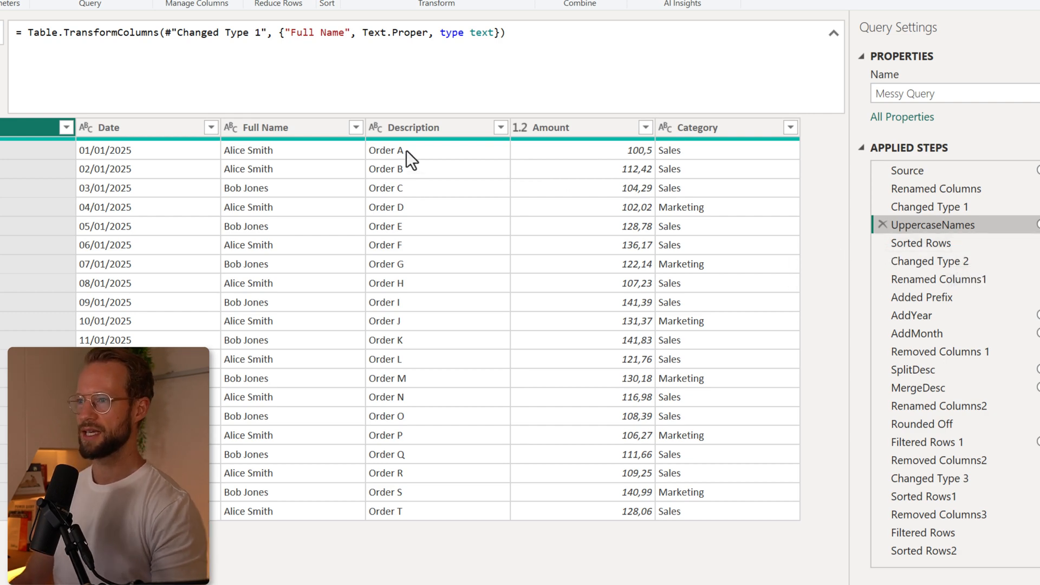
{"action": "mouse_move", "coordinate": [125, 61]}
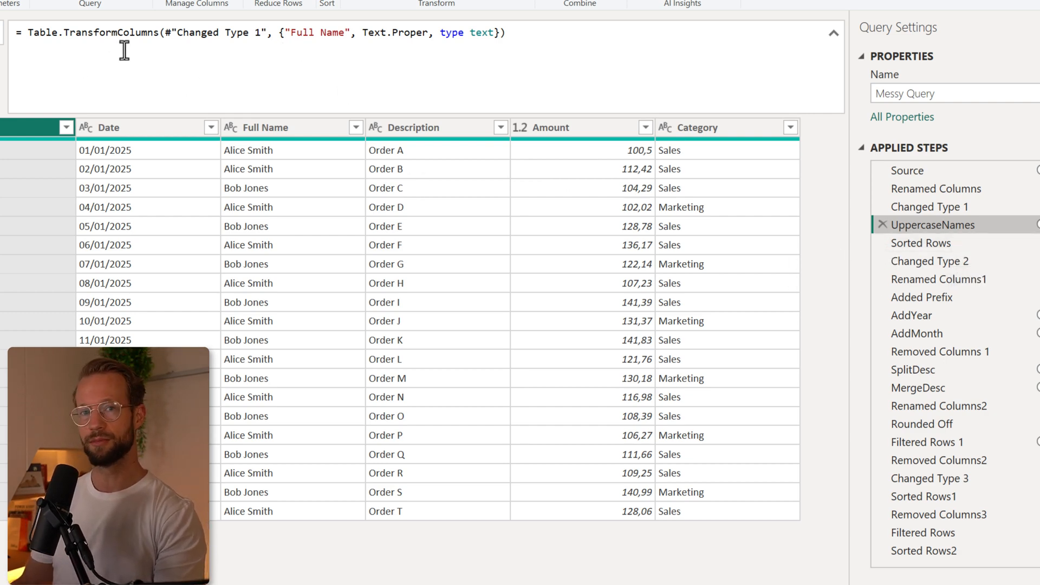
{"action": "mouse_move", "coordinate": [952, 302]}
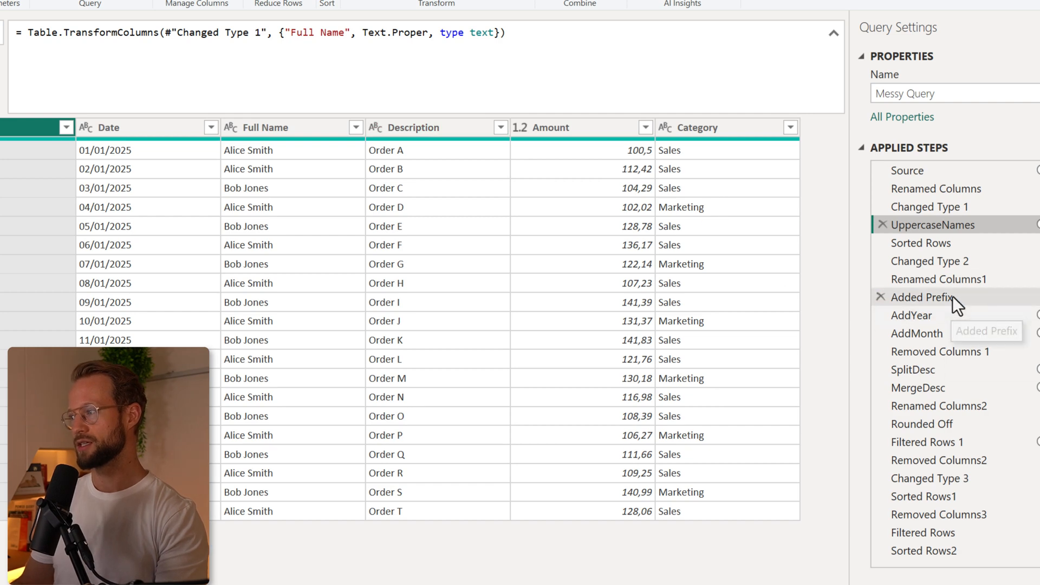
Preview the Category-prefix step and the Sales Amount rounding to one decimal
{"action": "left_click", "coordinate": [921, 296]}
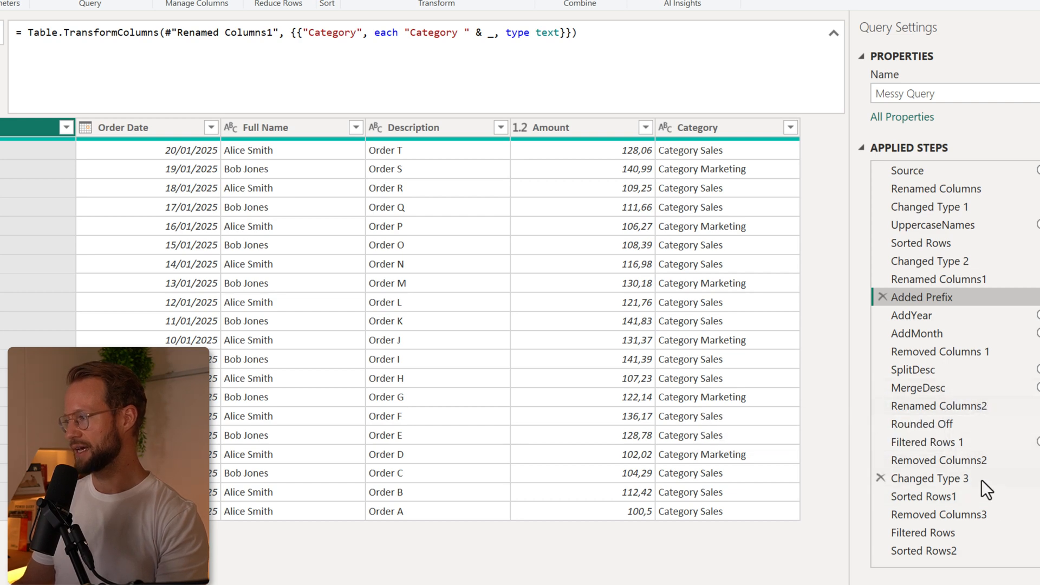
{"action": "left_click", "coordinate": [922, 423]}
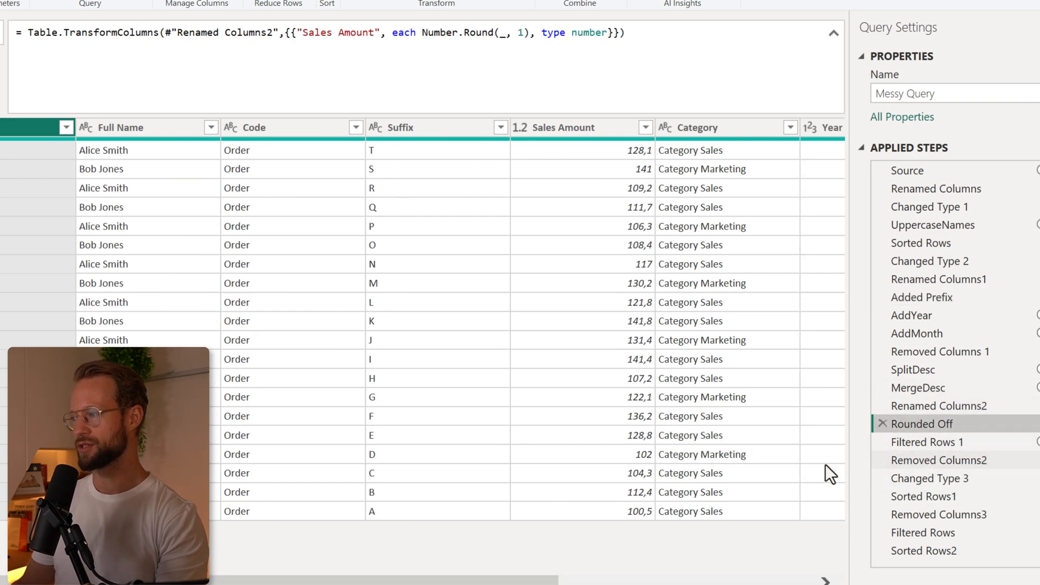
{"action": "mouse_move", "coordinate": [742, 483]}
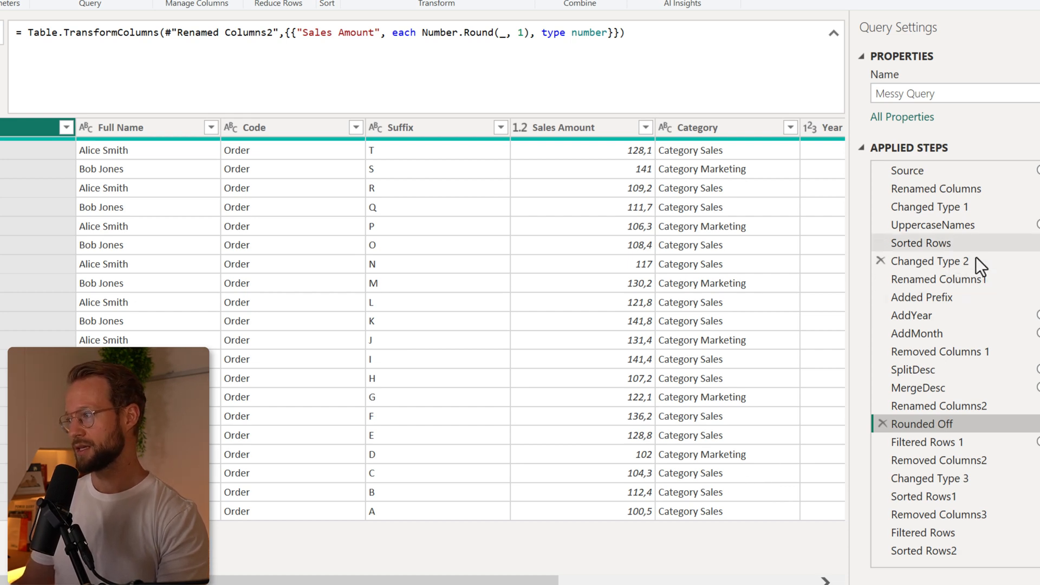
{"action": "left_click", "coordinate": [921, 243]}
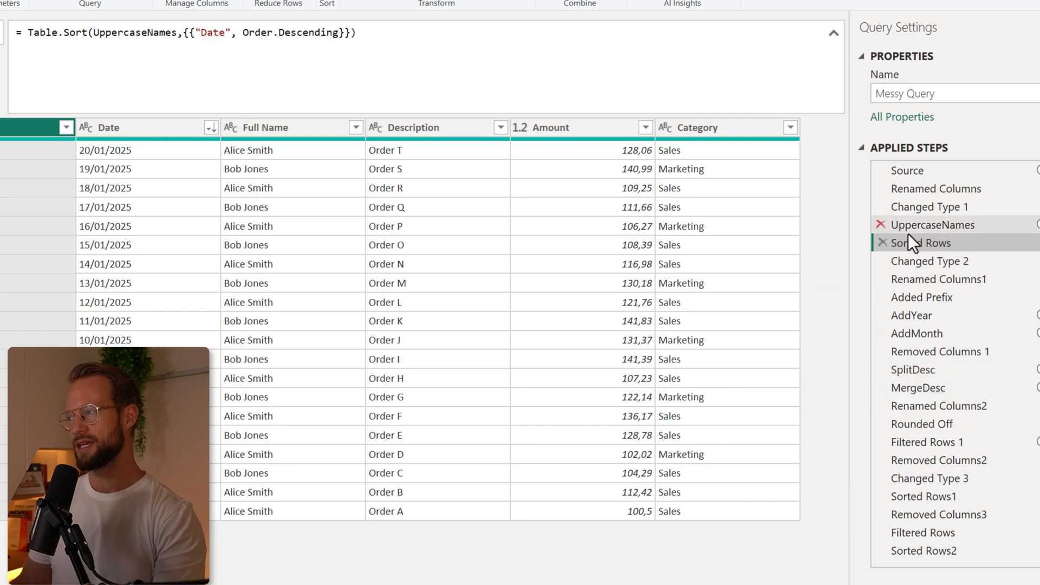
{"action": "left_click", "coordinate": [925, 550]}
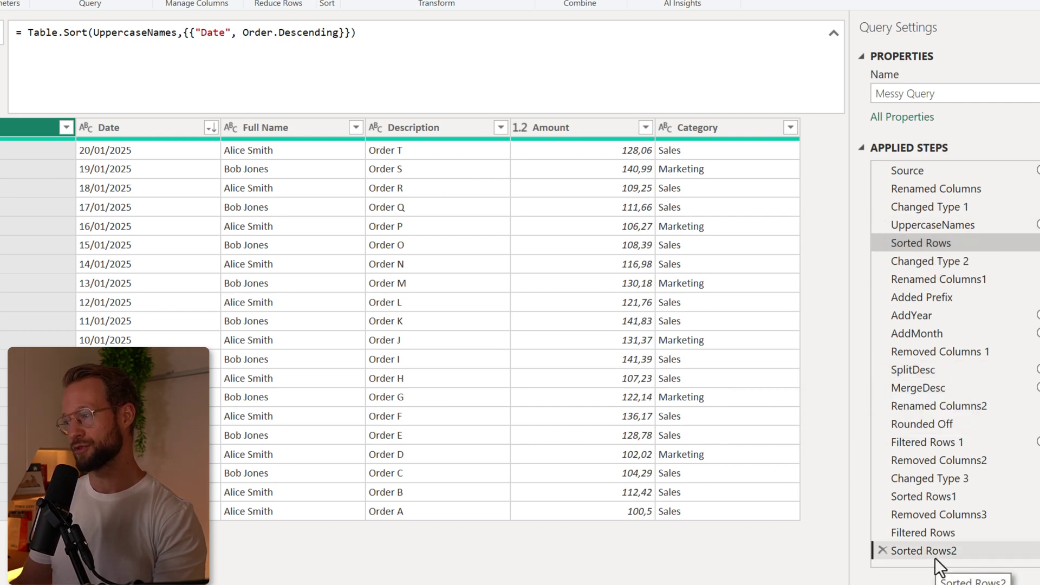
{"action": "left_click", "coordinate": [924, 565]}
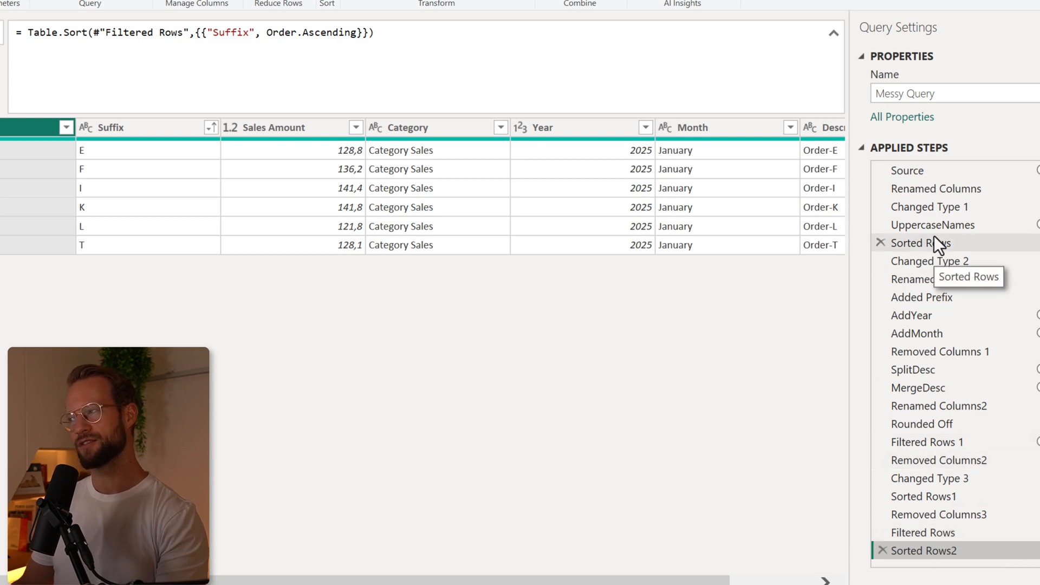
{"action": "left_click", "coordinate": [921, 243]}
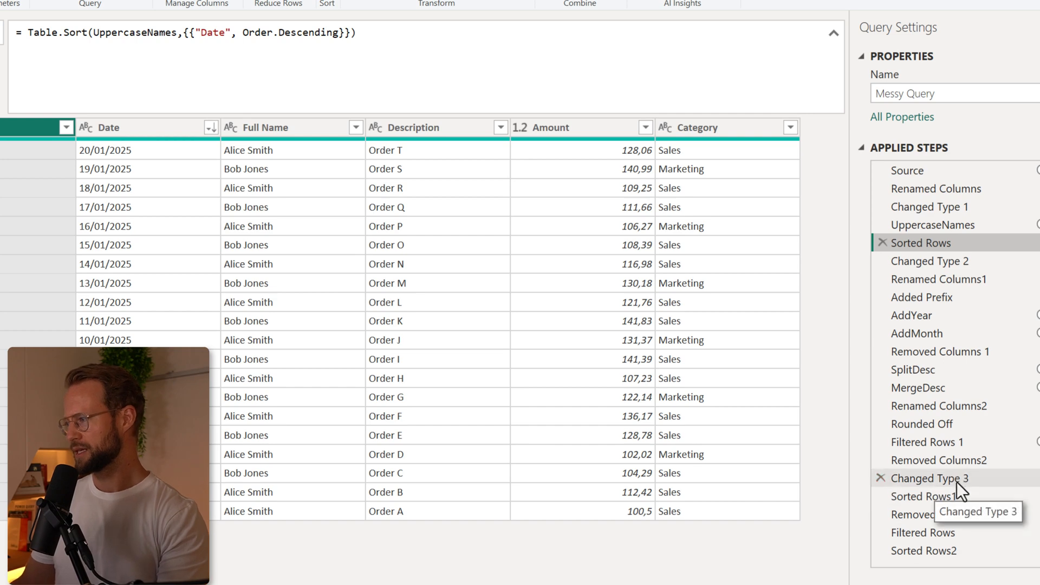
{"action": "left_click", "coordinate": [941, 351]}
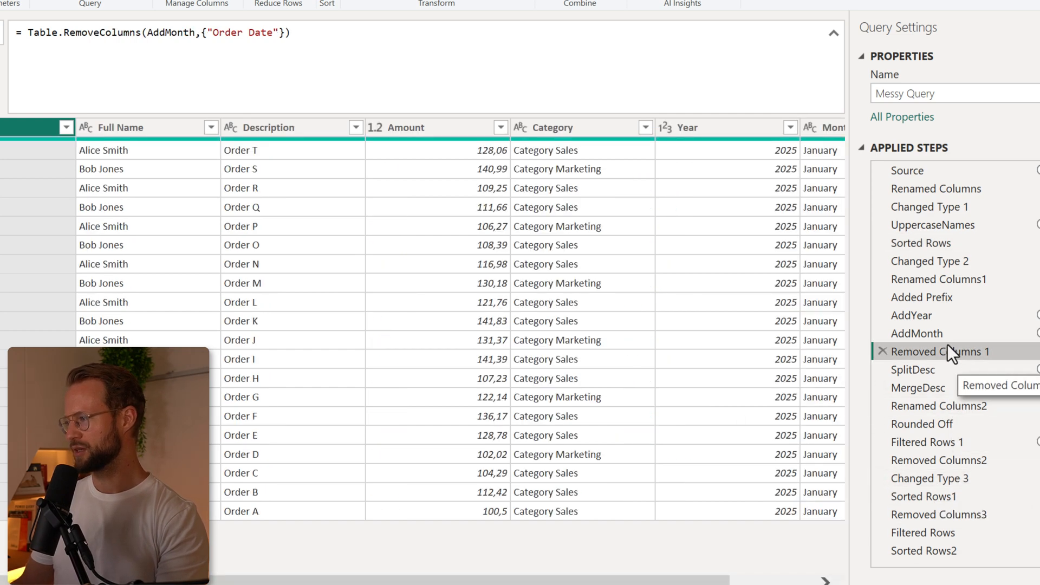
{"action": "left_click", "coordinate": [939, 459]}
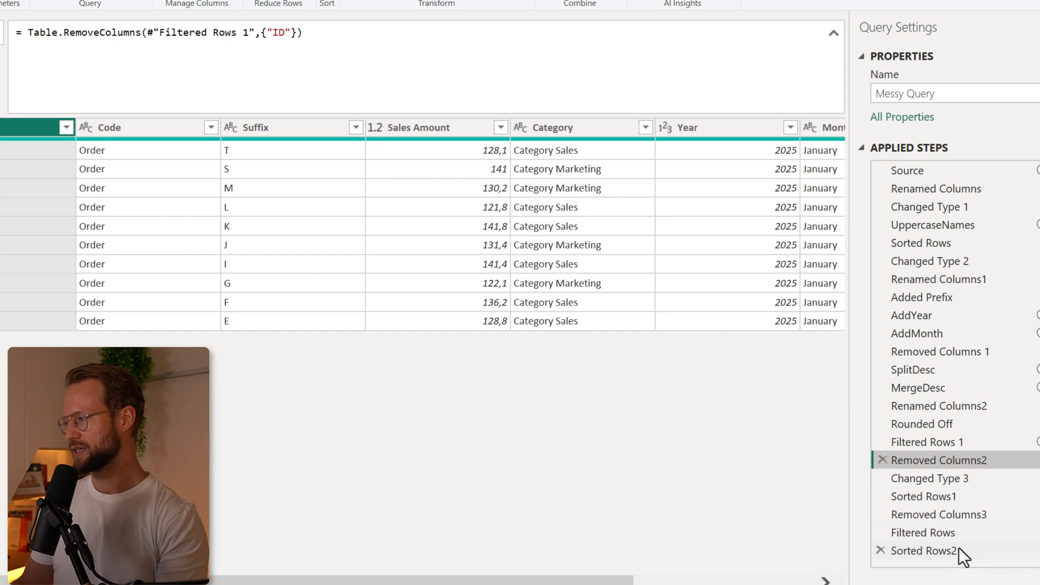
{"action": "left_click", "coordinate": [947, 515]}
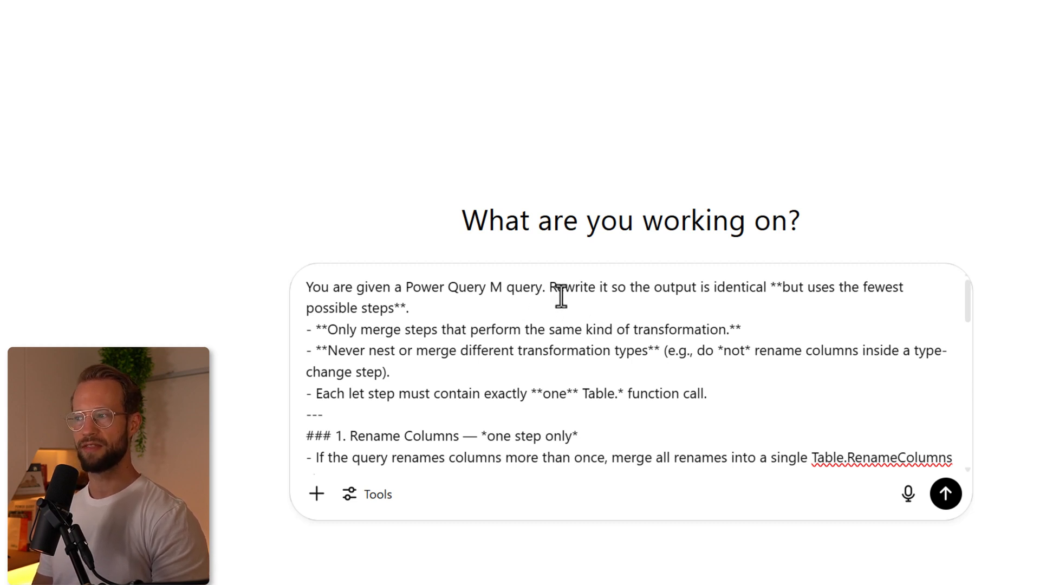
Highlight the keep-output-identical rule in the ChatGPT prompt, then return to the query editor
{"action": "left_click_drag", "start_coordinate": [553, 287], "coordinate": [846, 297]}
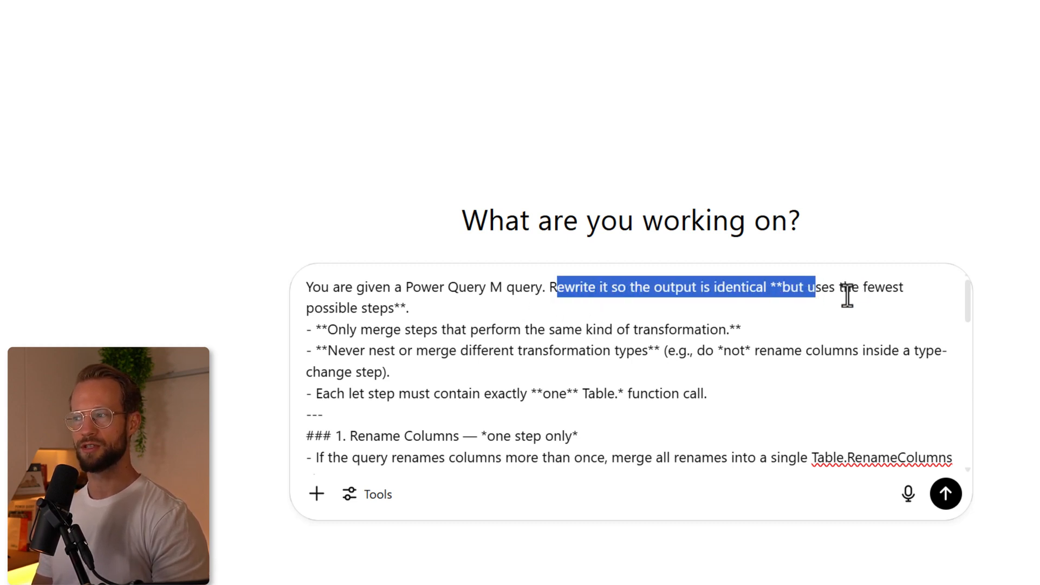
{"action": "mouse_move", "coordinate": [431, 308]}
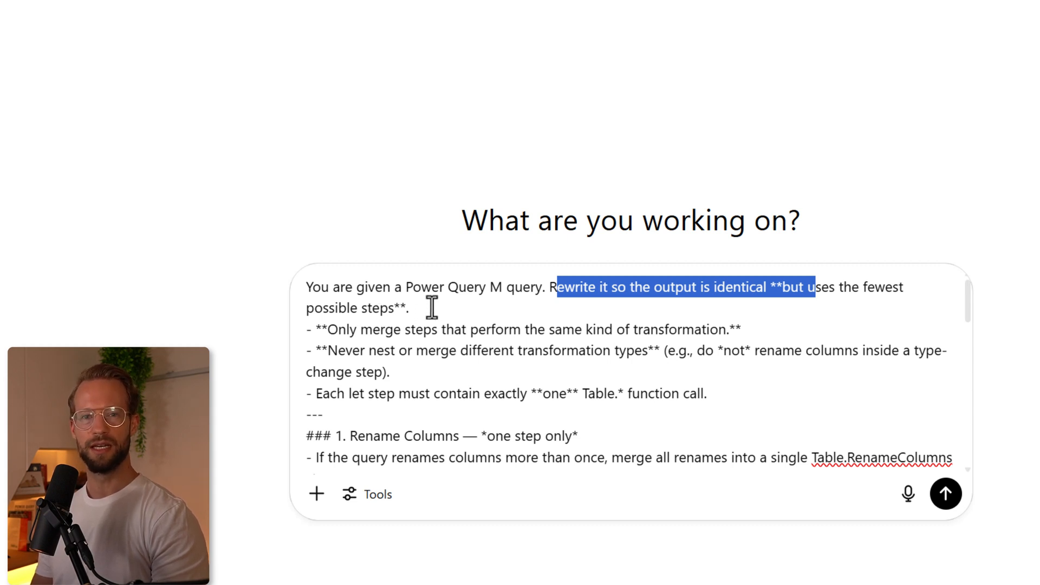
{"action": "mouse_move", "coordinate": [451, 330]}
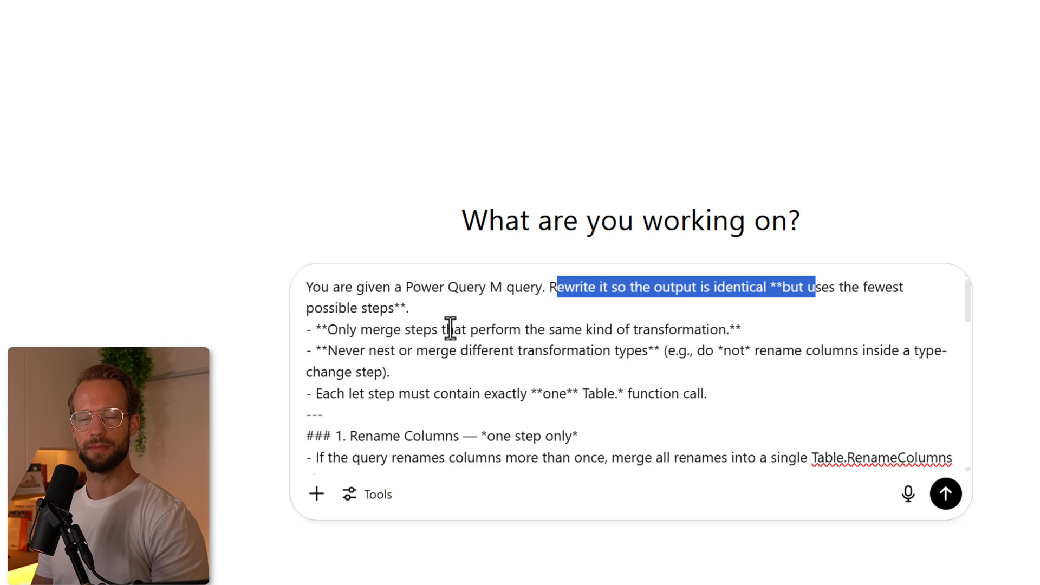
{"action": "scroll", "scroll_direction": "down", "scroll_amount": 3}
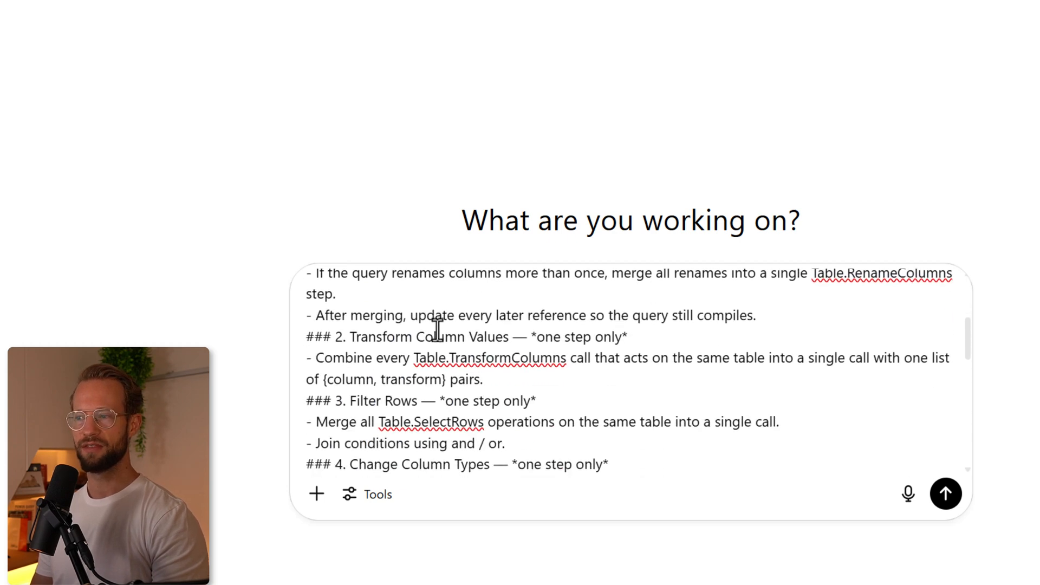
{"action": "key", "text": "alt+tab"}
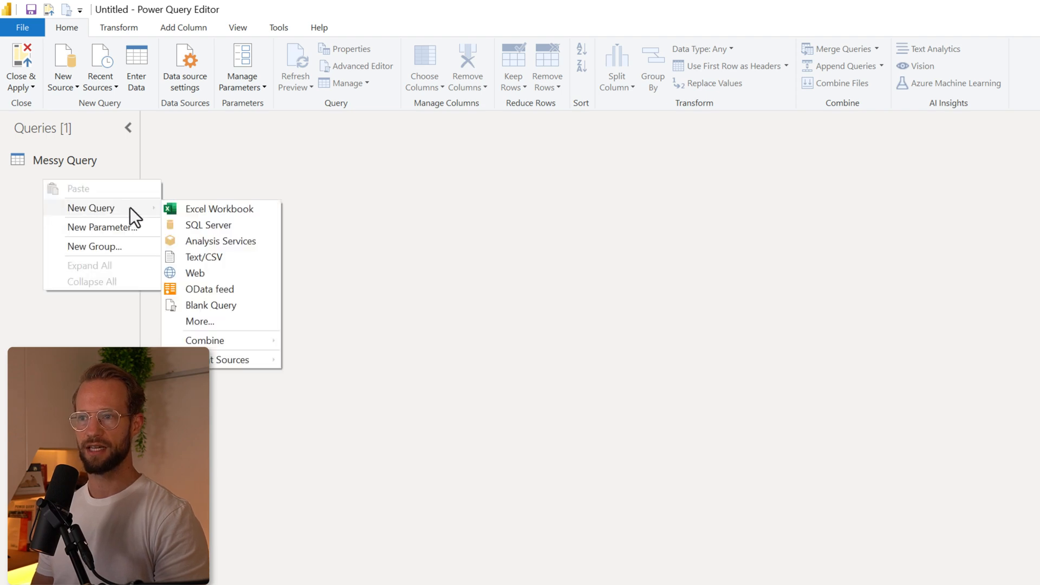
Create a new blank query and bring up its full M code in Advanced Editor
{"action": "left_click", "coordinate": [210, 306]}
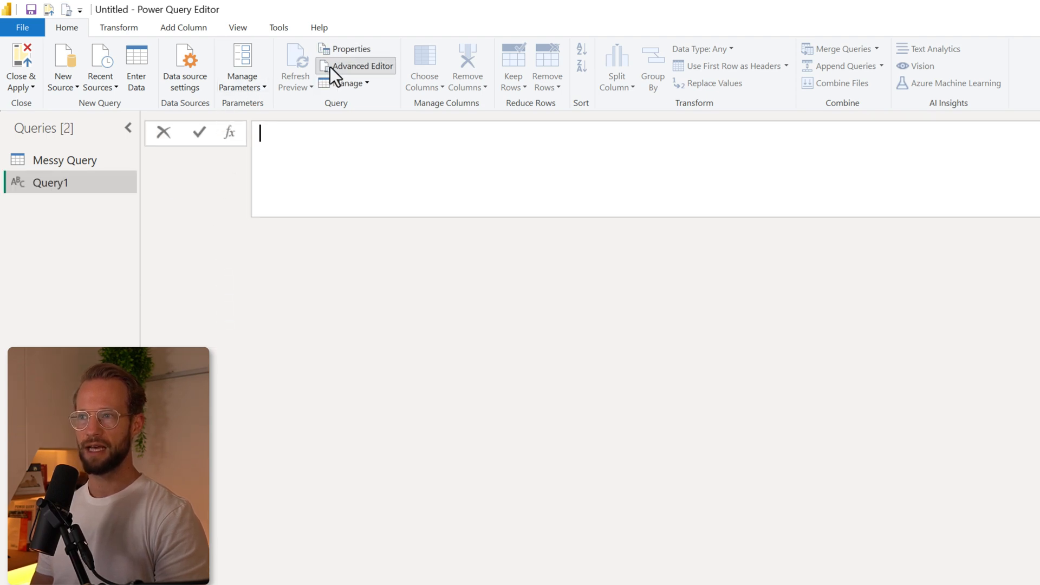
{"action": "left_click", "coordinate": [355, 65]}
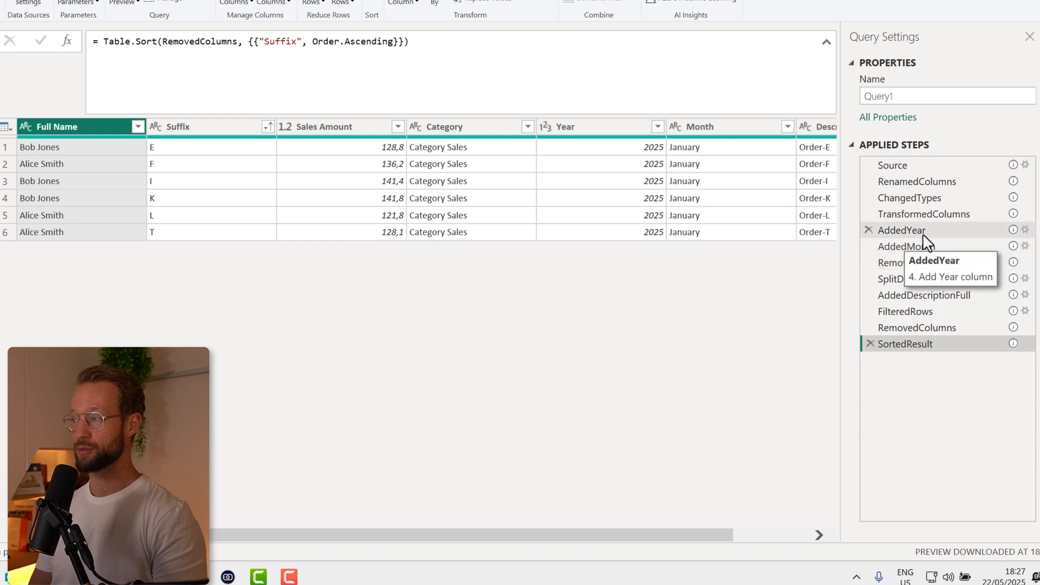
{"action": "mouse_move", "coordinate": [928, 182]}
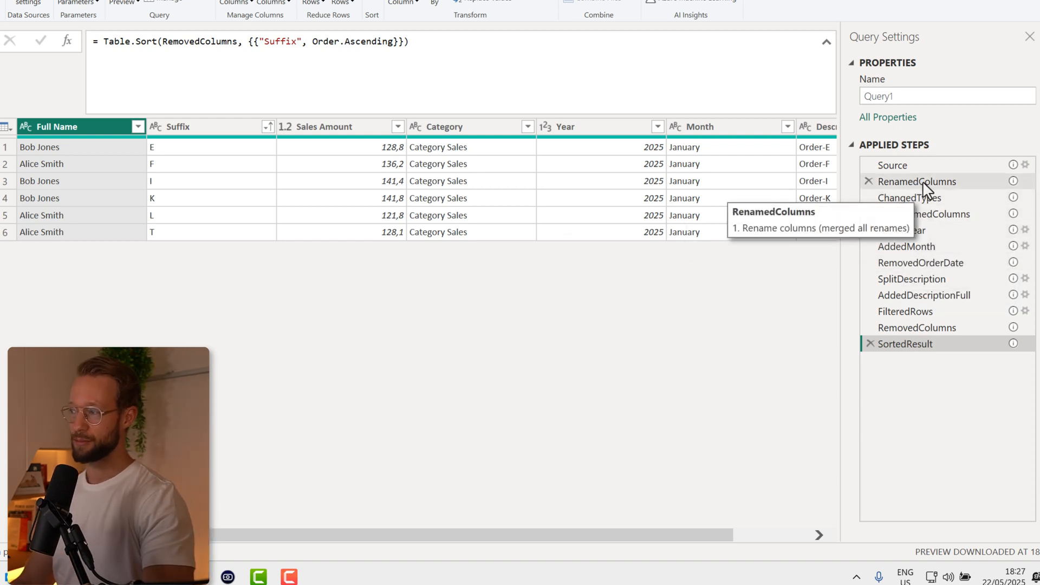
{"action": "left_click", "coordinate": [917, 182]}
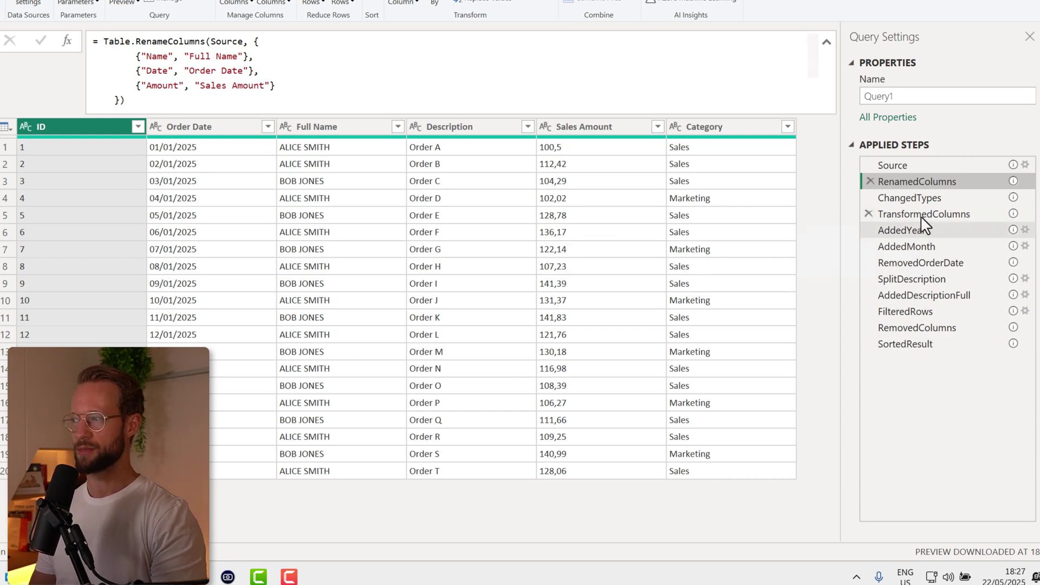
{"action": "left_click", "coordinate": [909, 197]}
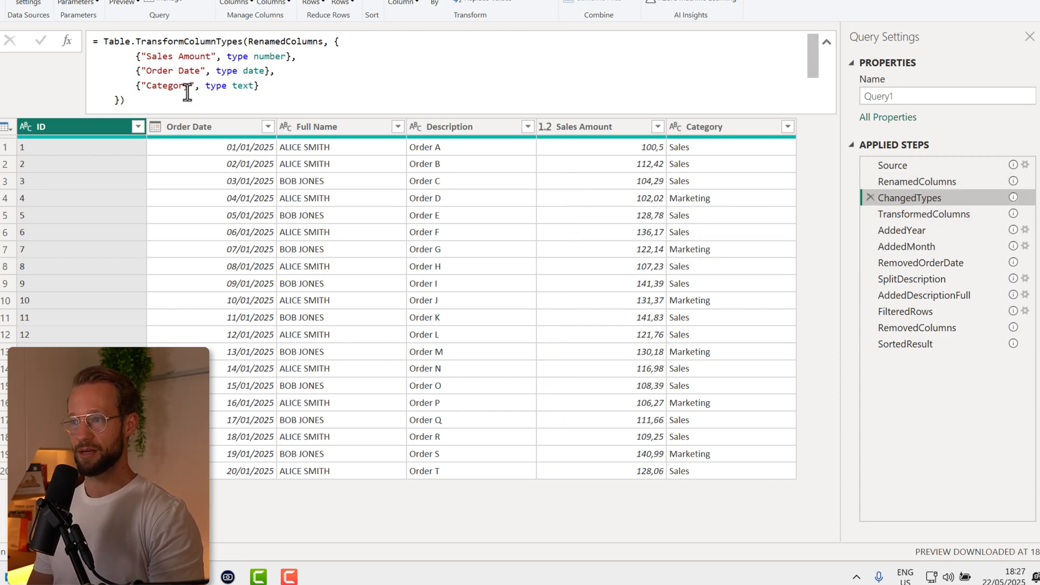
{"action": "left_click", "coordinate": [925, 213]}
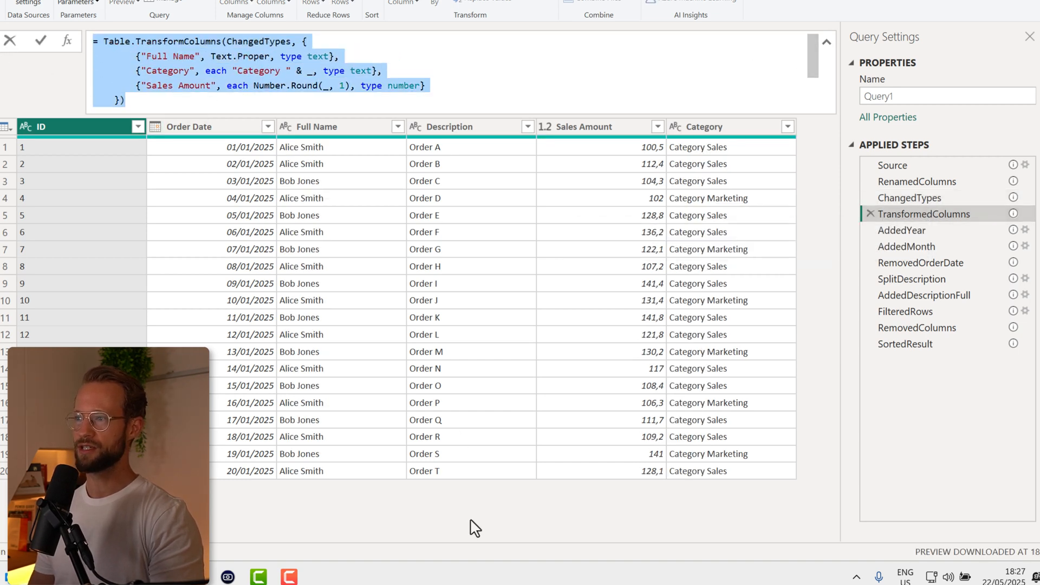
{"action": "left_click", "coordinate": [901, 230]}
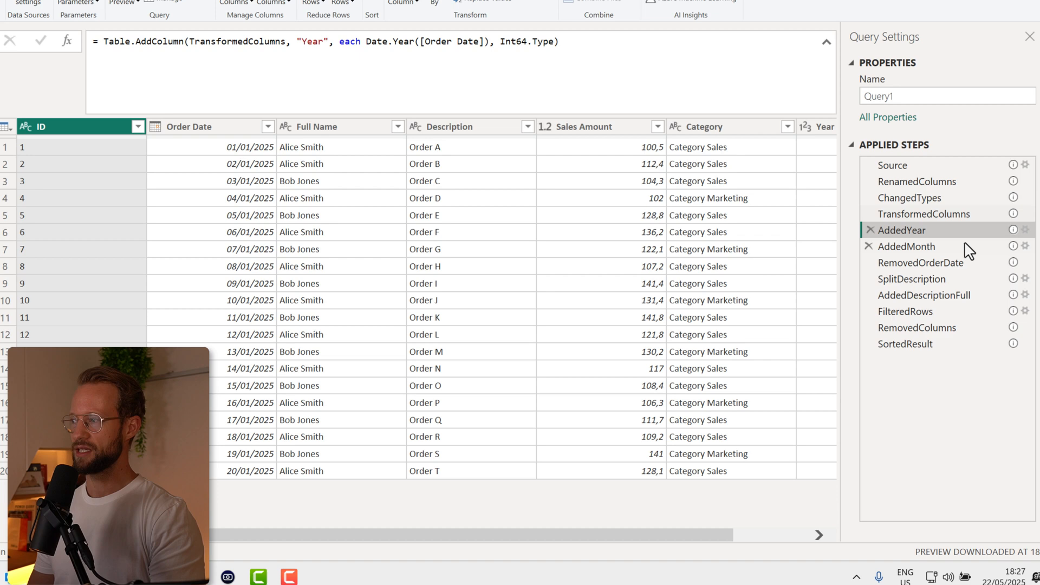
{"action": "left_click", "coordinate": [921, 262]}
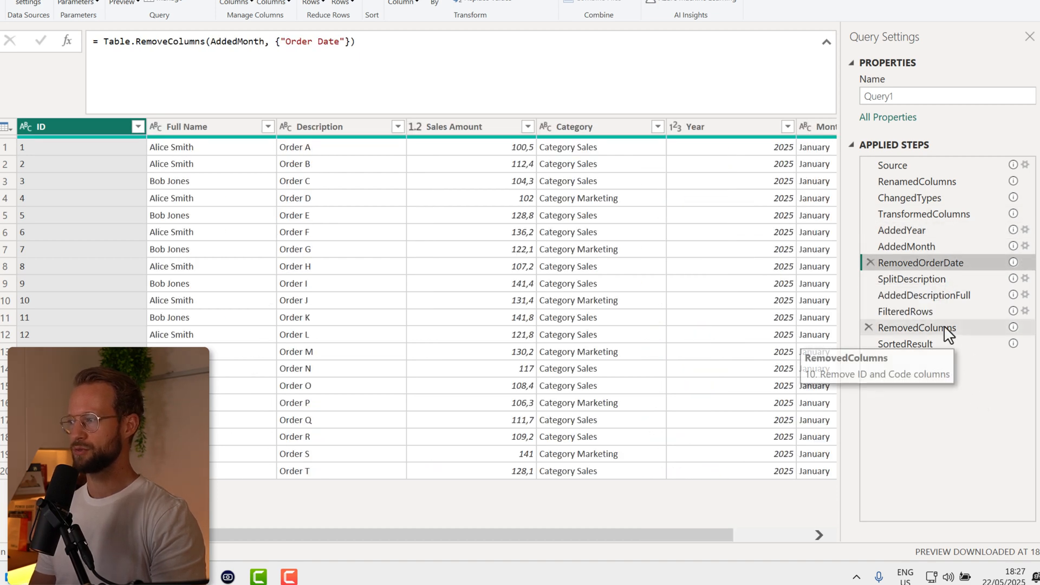
{"action": "left_click", "coordinate": [913, 280]}
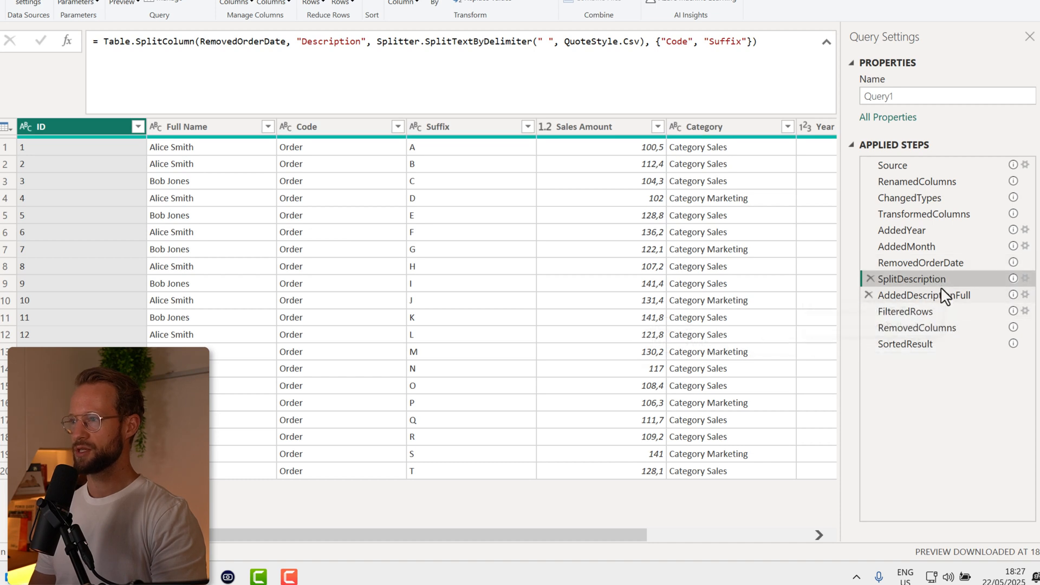
{"action": "left_click", "coordinate": [905, 312]}
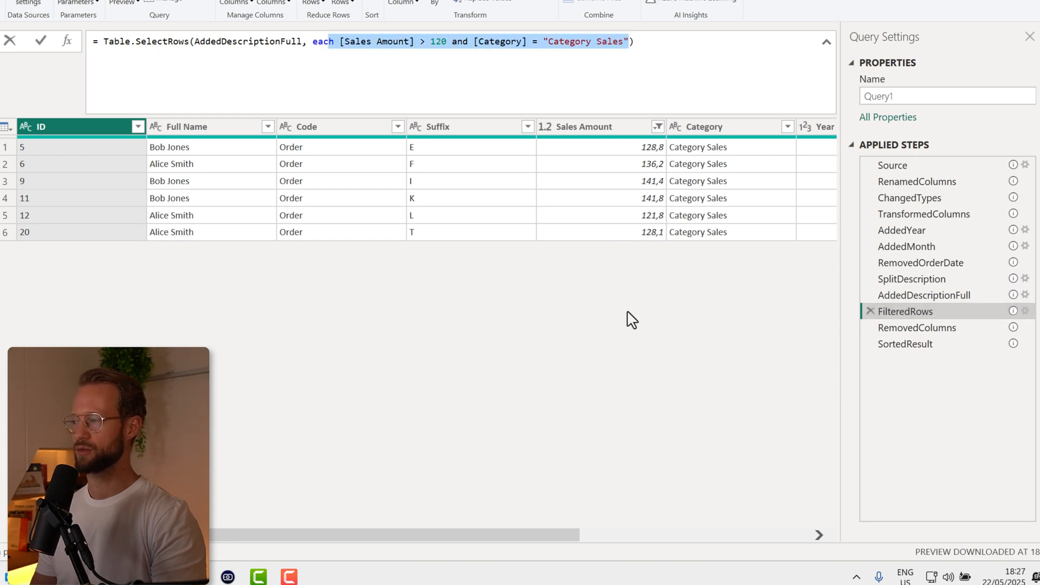
{"action": "left_click", "coordinate": [917, 327]}
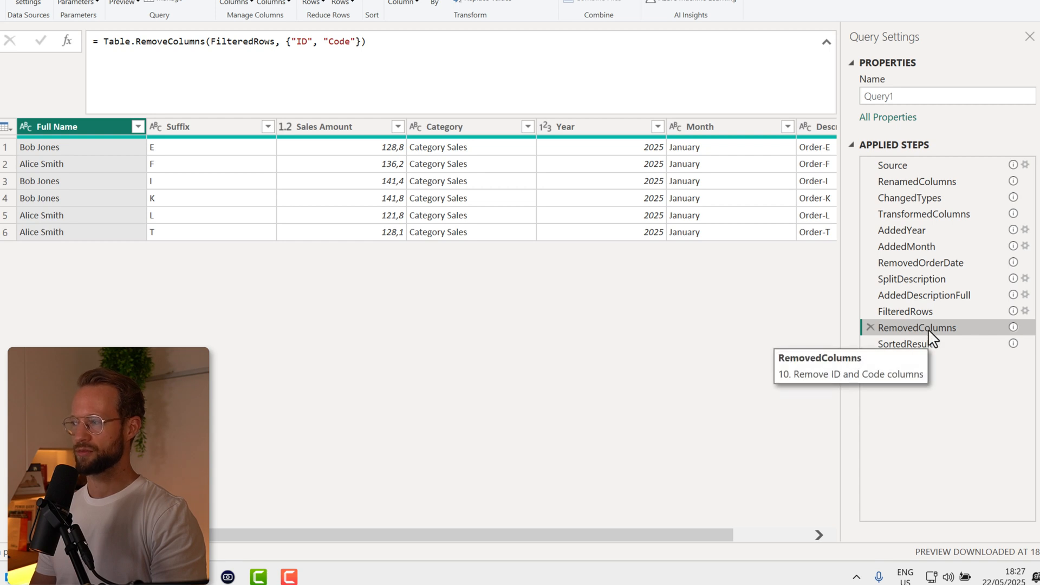
{"action": "mouse_move", "coordinate": [914, 349]}
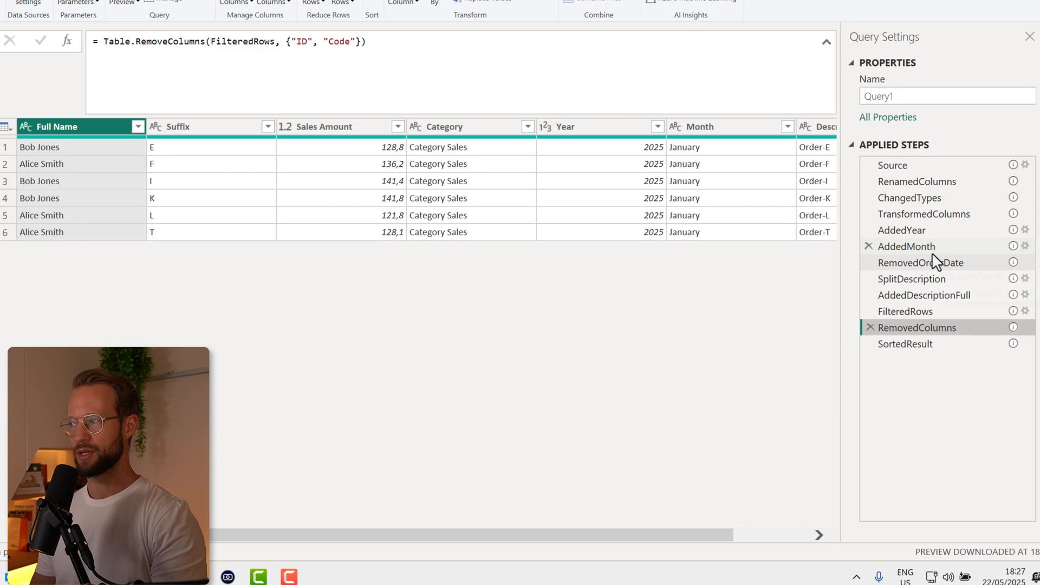
{"action": "left_click", "coordinate": [921, 263]}
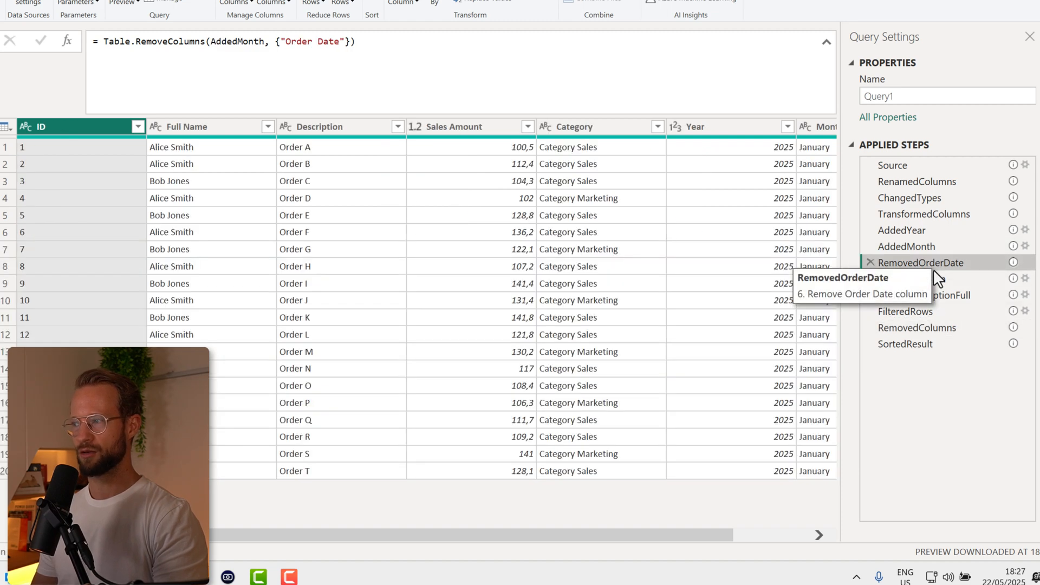
{"action": "left_click", "coordinate": [917, 328]}
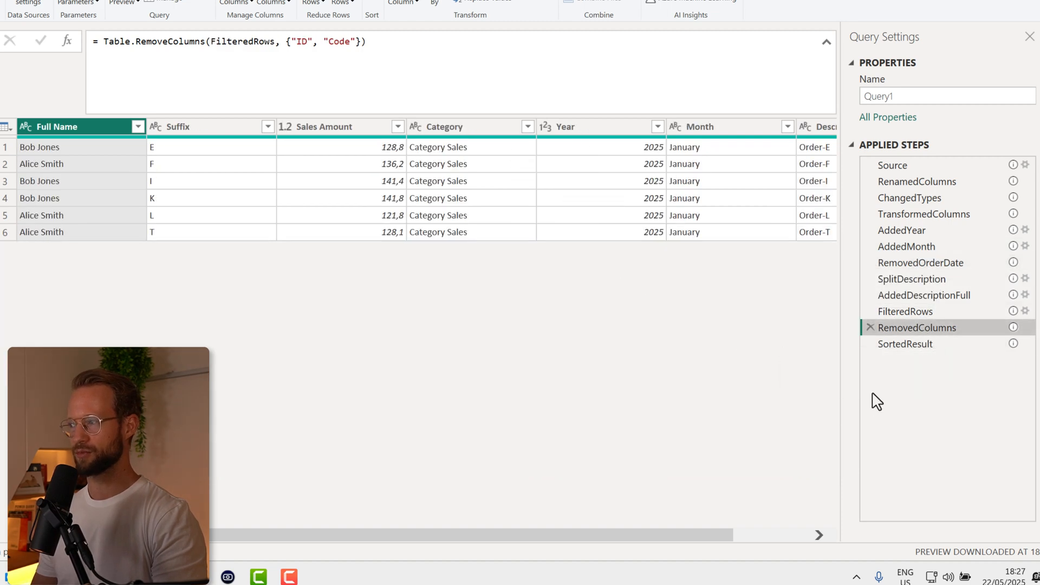
{"action": "left_click", "coordinate": [905, 345]}
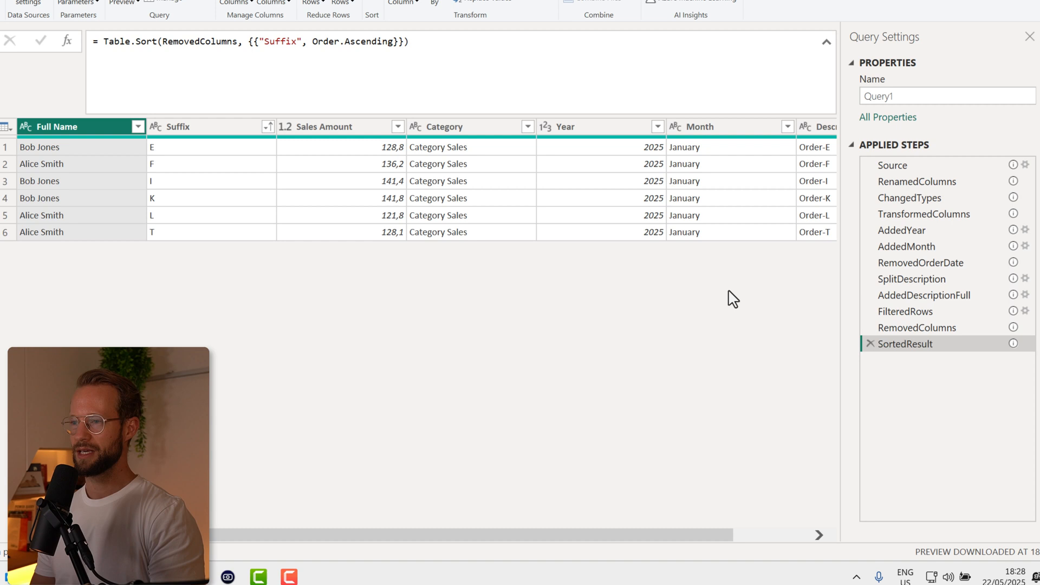
{"action": "mouse_move", "coordinate": [81, 293]}
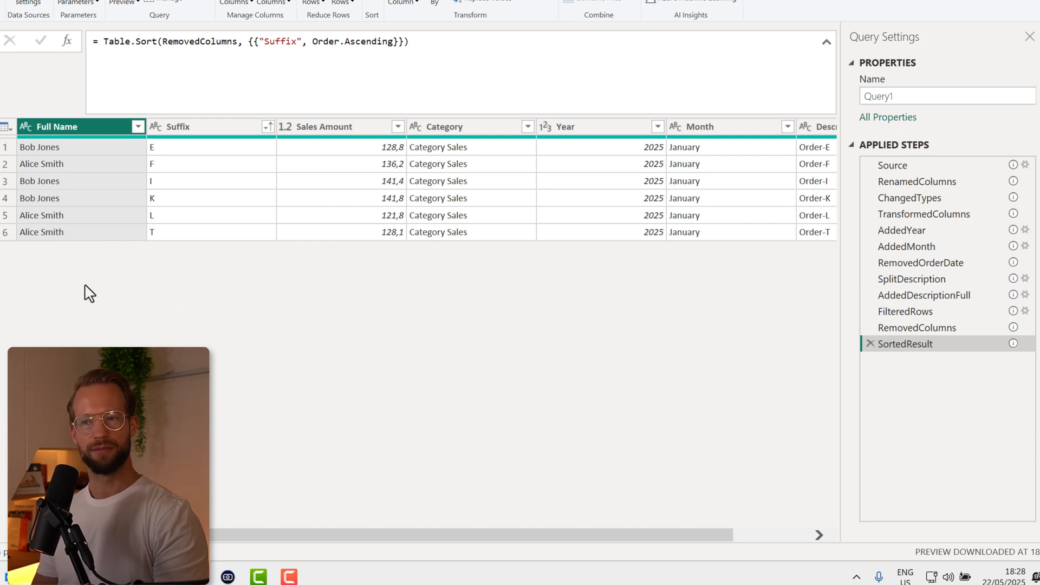